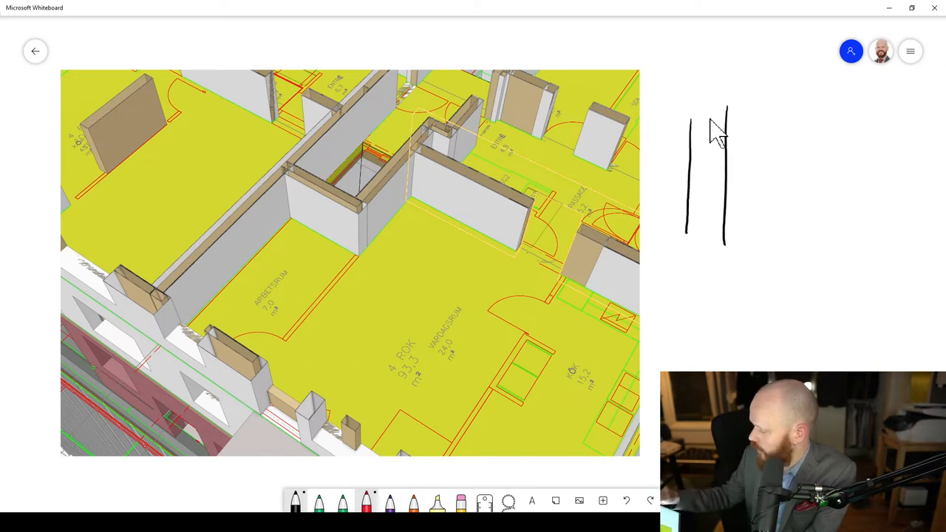
- Add black layer lines to the wall section and label it CLT, 40 and 70+45
drag(687, 81, 713, 85)
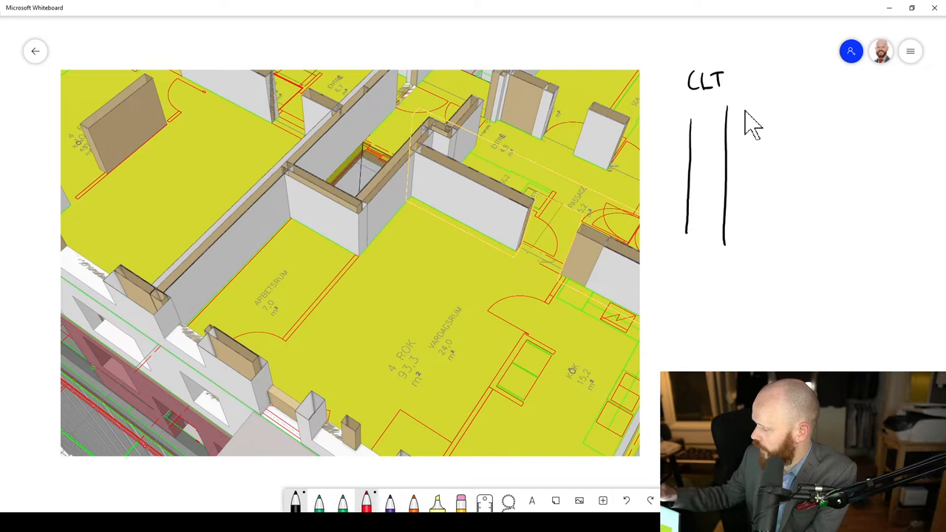
drag(739, 111, 750, 248)
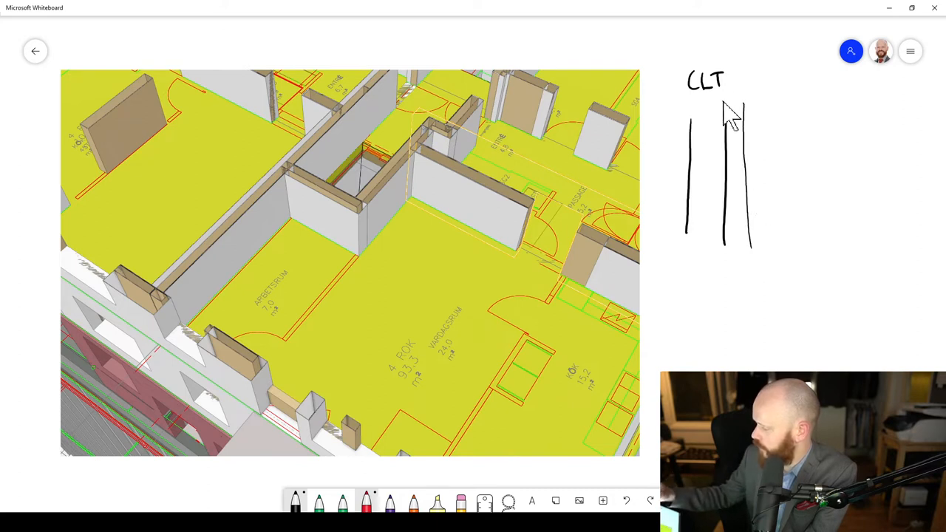
drag(732, 96, 746, 89)
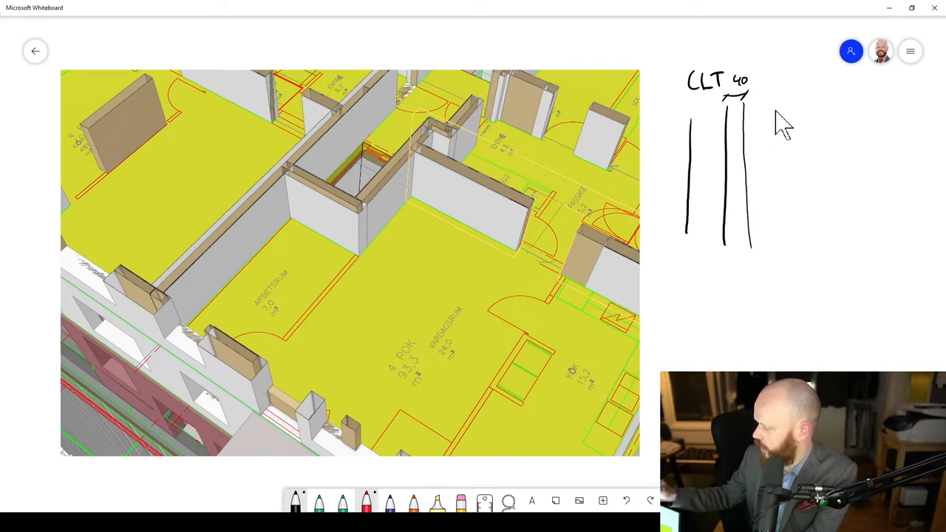
drag(750, 96, 776, 100)
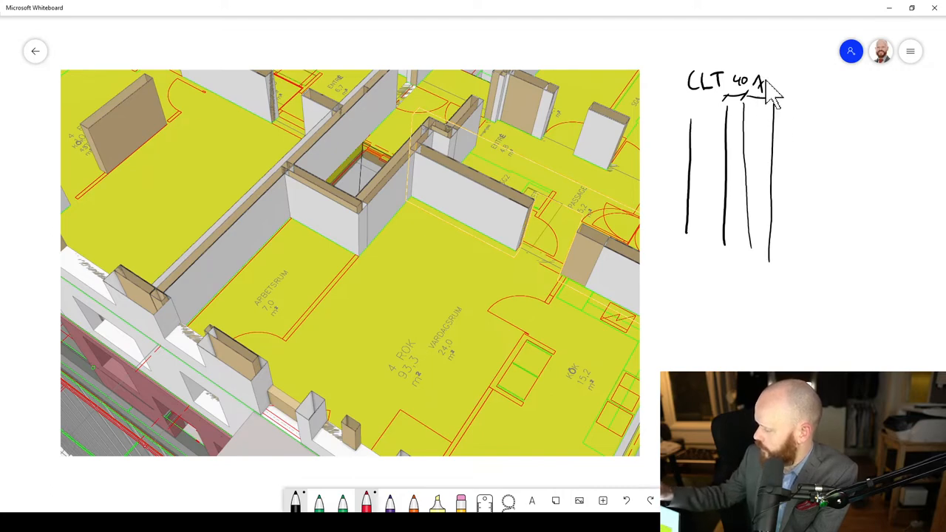
drag(761, 82, 776, 66)
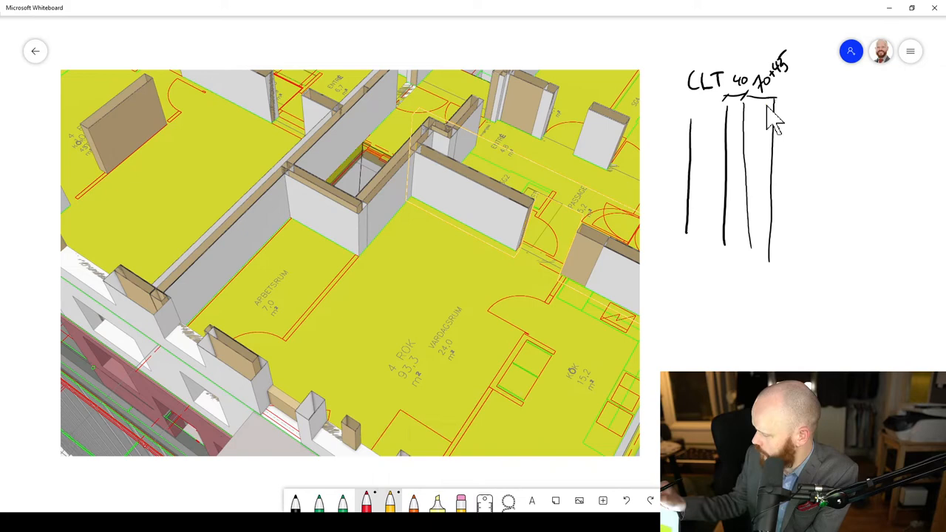
- Draw a yellow zigzag insulation layer and two thin black outer layer lines
drag(768, 118, 757, 251)
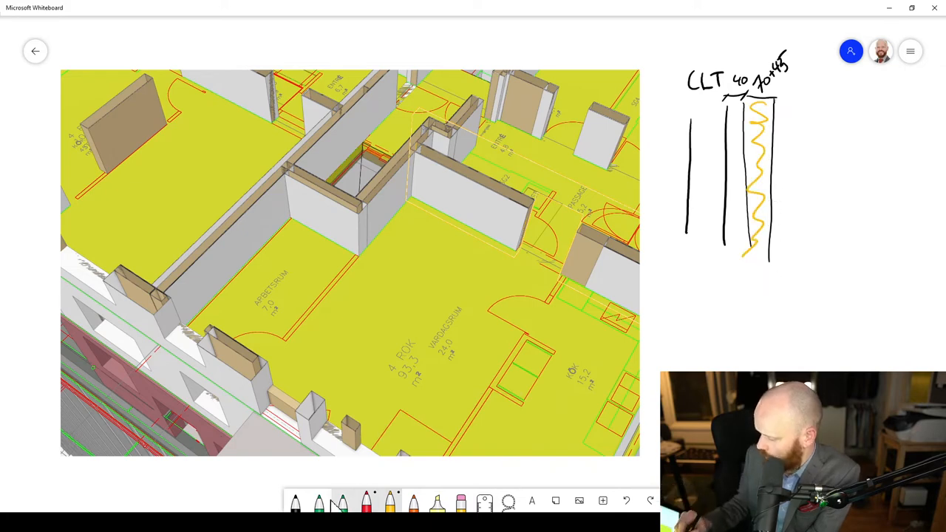
drag(776, 96, 776, 259)
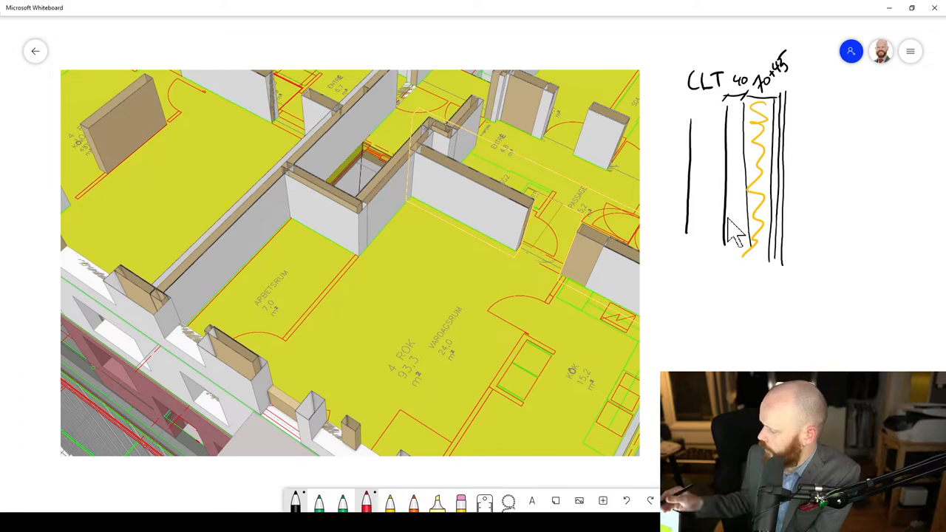
mouse_move(683, 163)
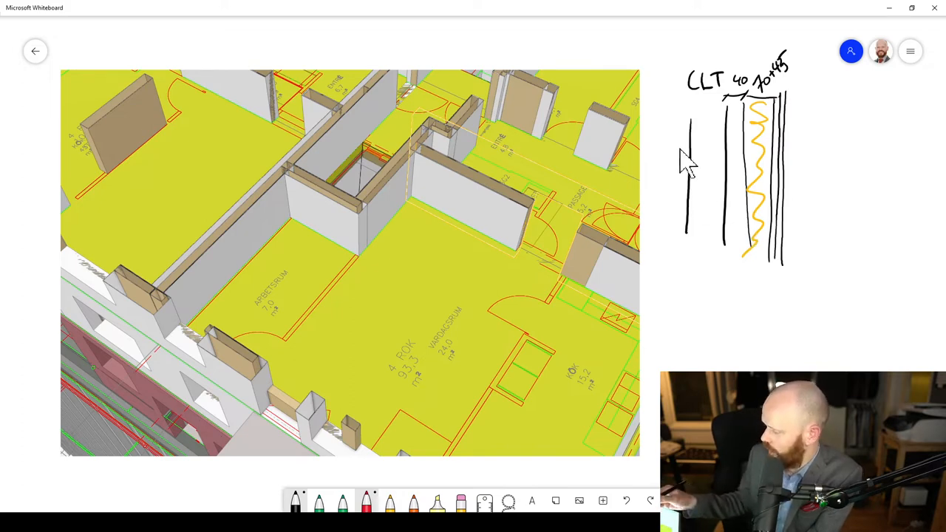
mouse_move(735, 196)
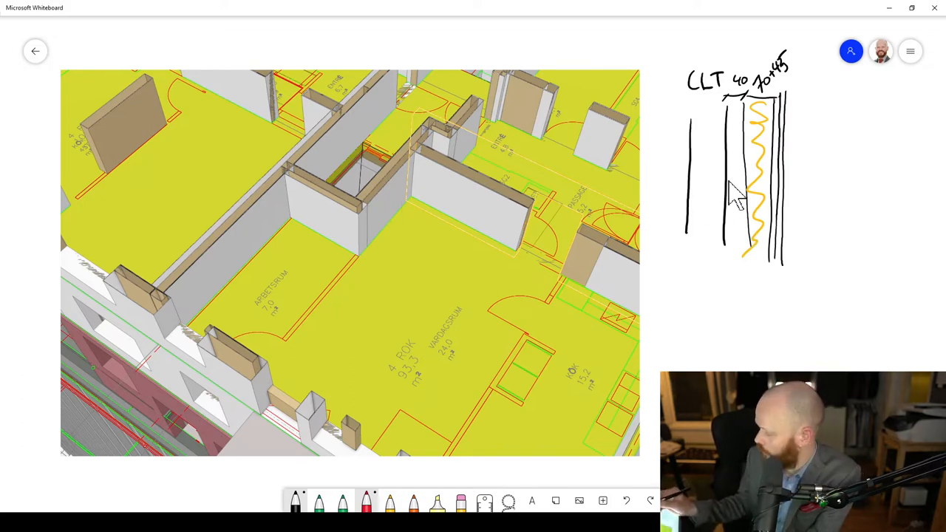
mouse_move(709, 206)
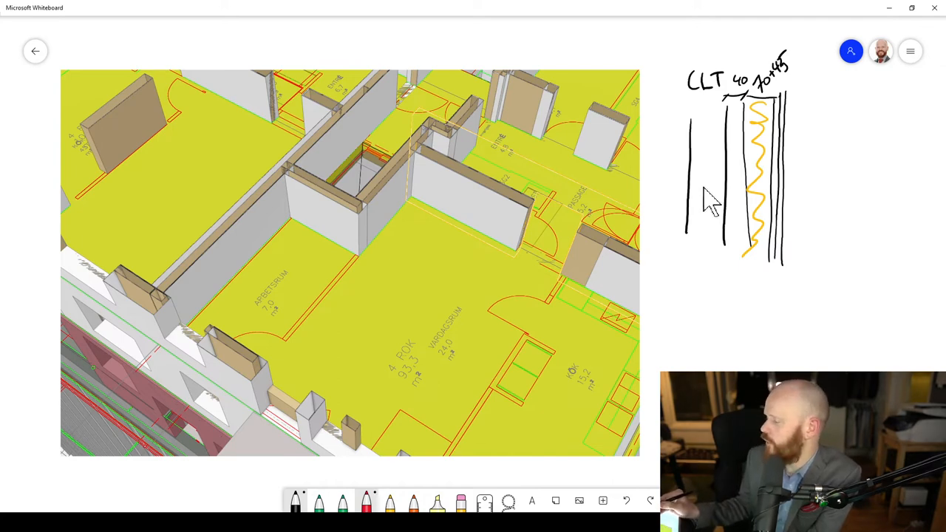
mouse_move(760, 188)
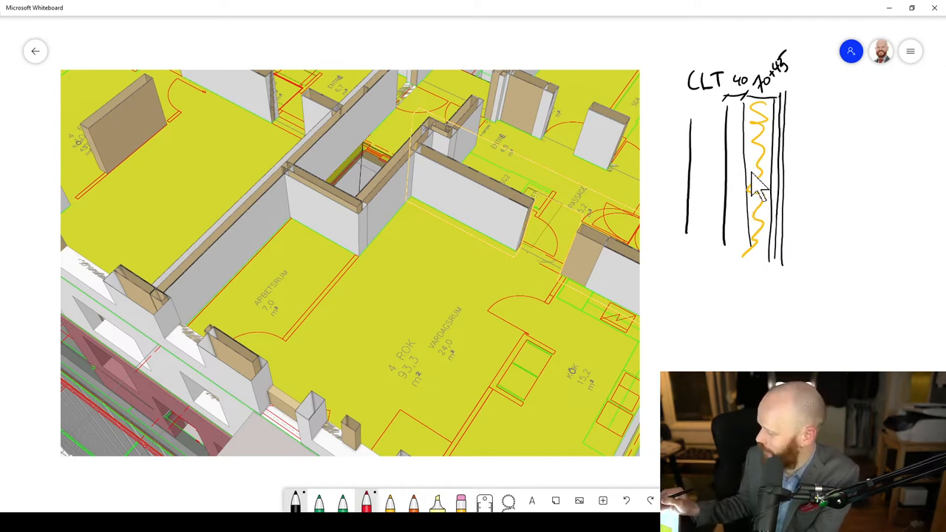
mouse_move(794, 192)
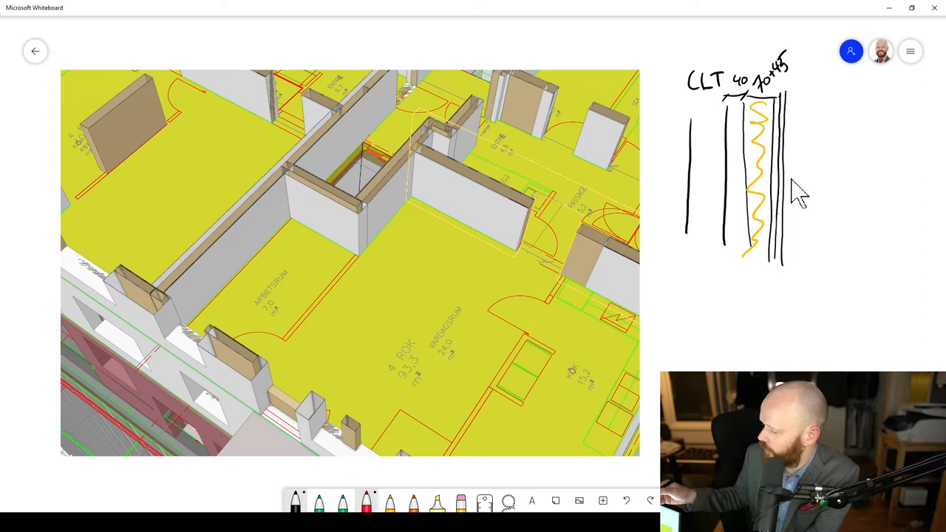
mouse_move(296, 185)
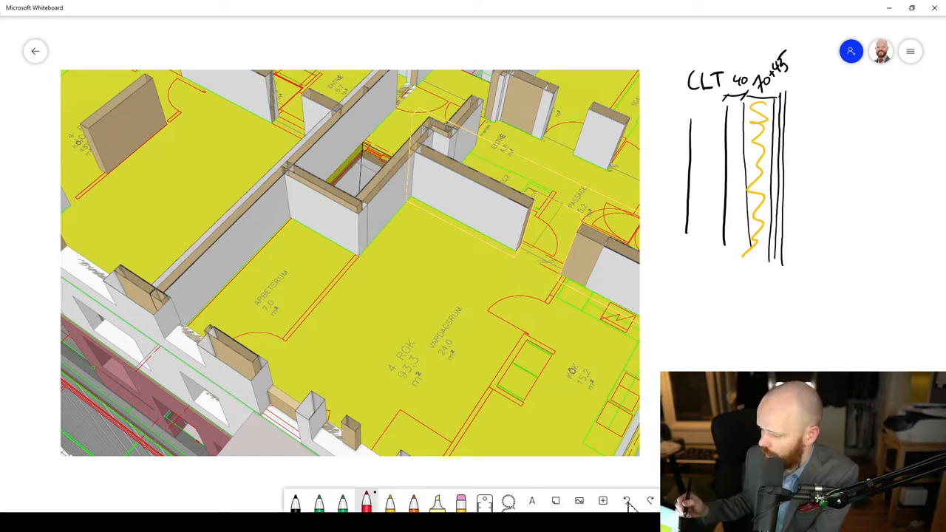
mouse_move(229, 225)
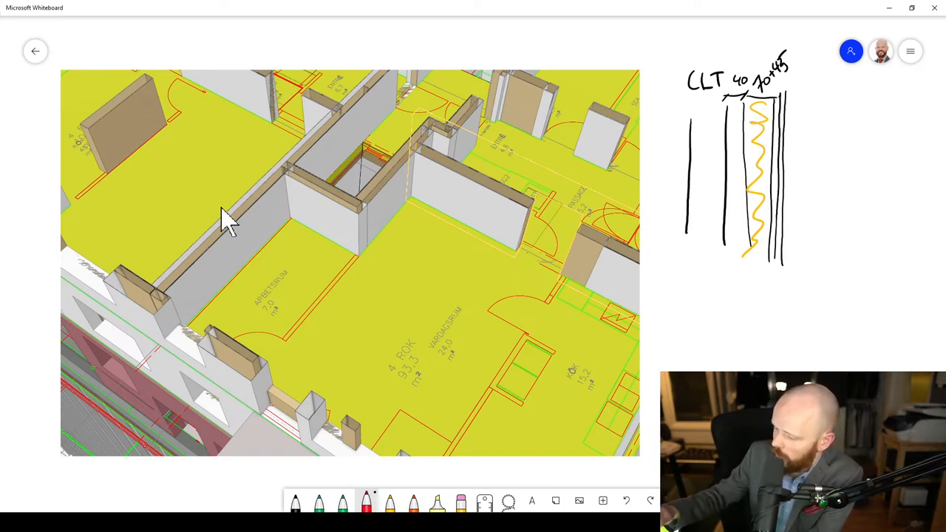
drag(173, 200, 285, 281)
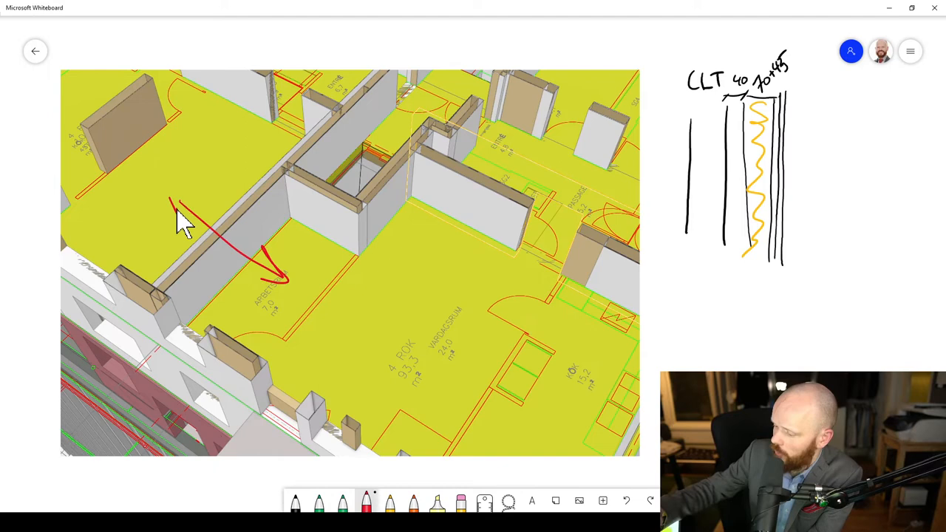
click(626, 500)
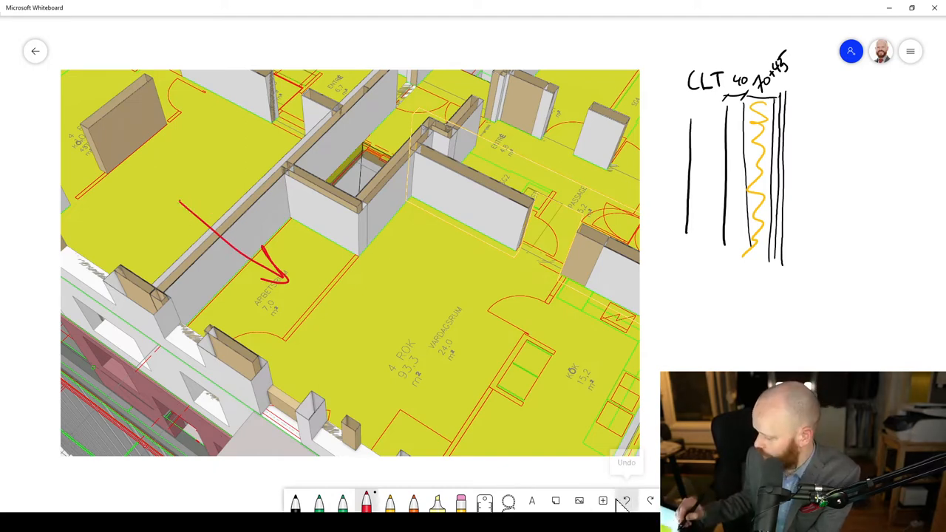
click(626, 500)
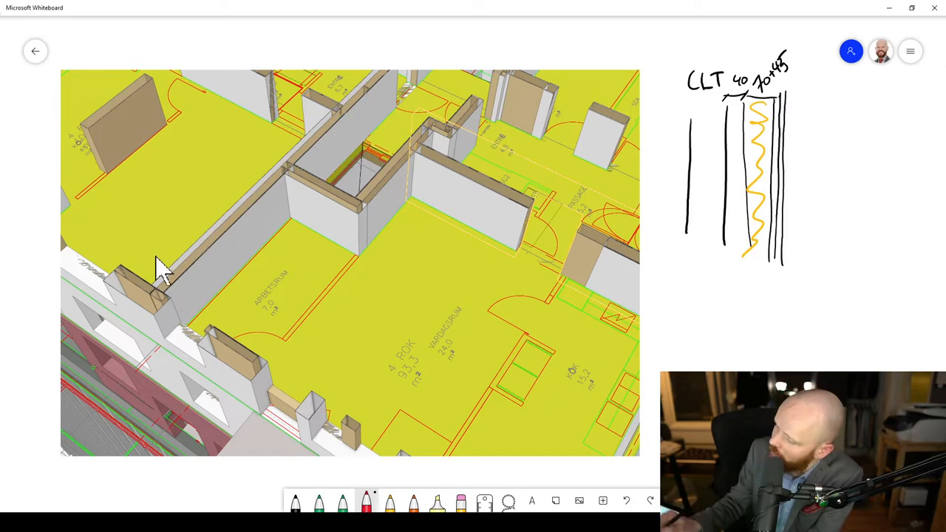
mouse_move(470, 262)
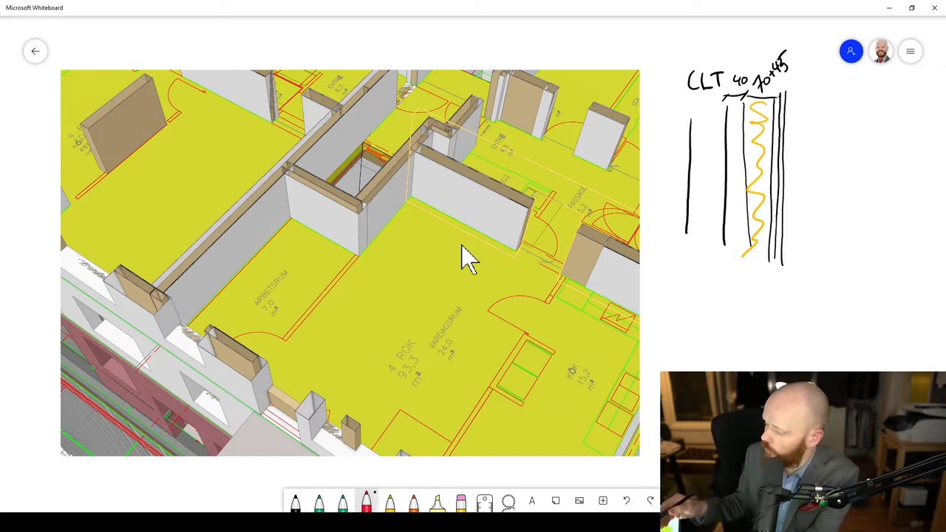
mouse_move(388, 206)
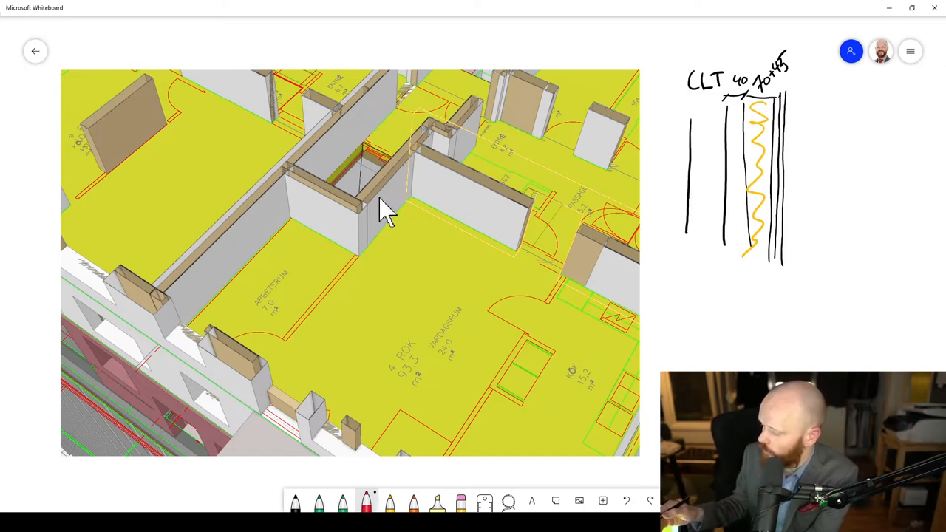
mouse_move(354, 130)
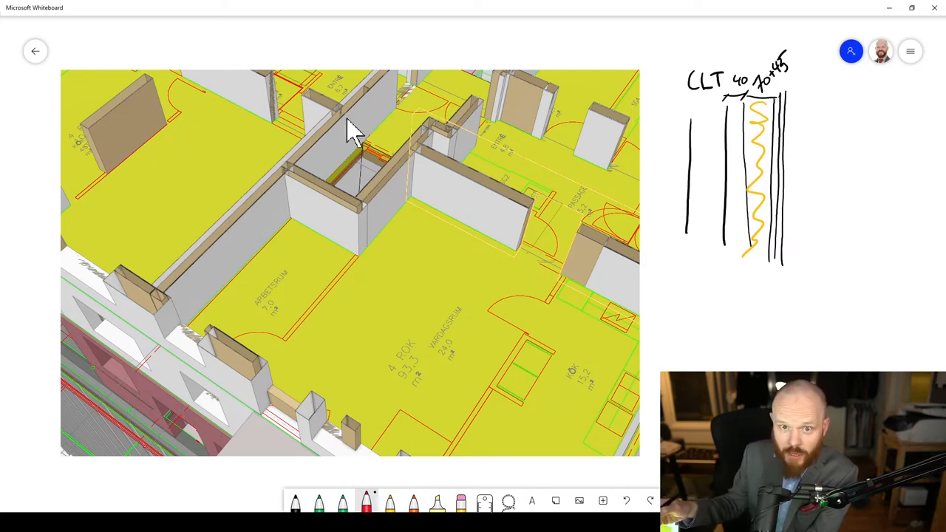
mouse_move(325, 177)
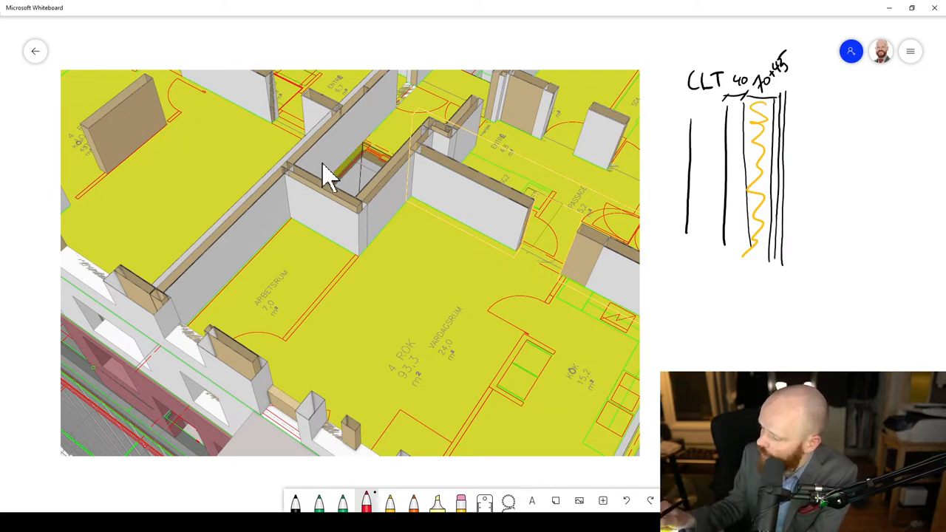
mouse_move(336, 166)
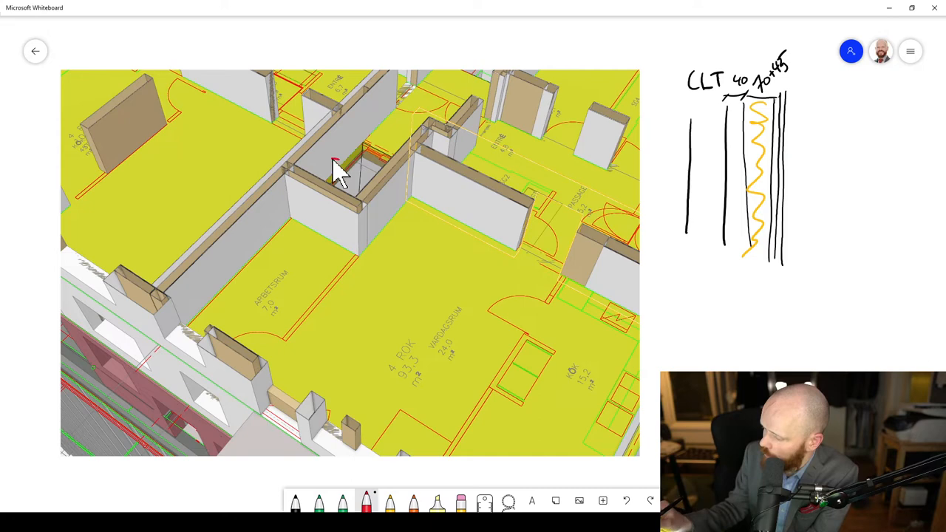
- Draw a red curved arrow arching over the wall into the ARBETSRUM room
drag(336, 159, 274, 296)
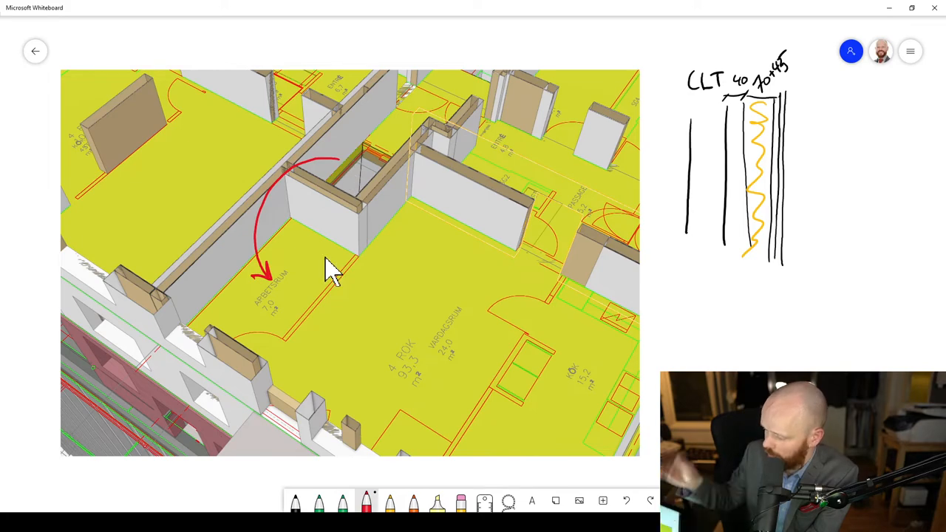
mouse_move(233, 255)
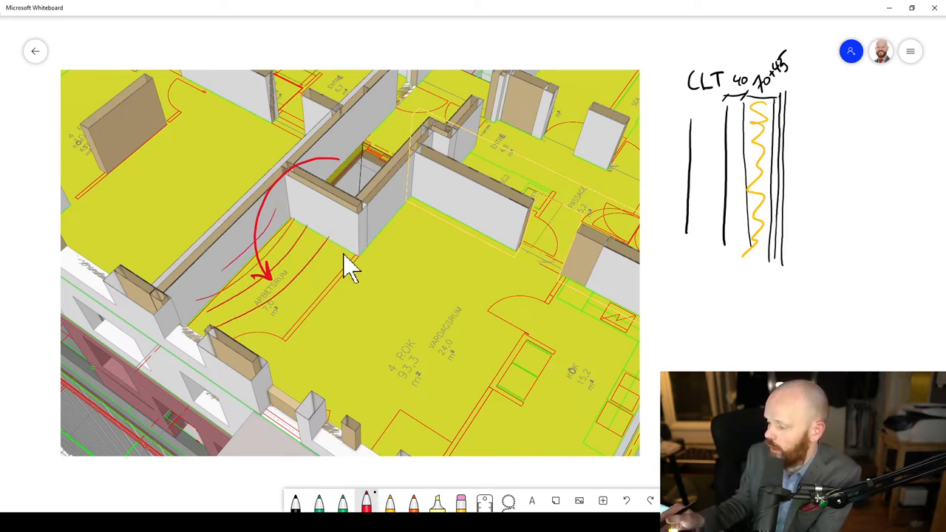
mouse_move(344, 255)
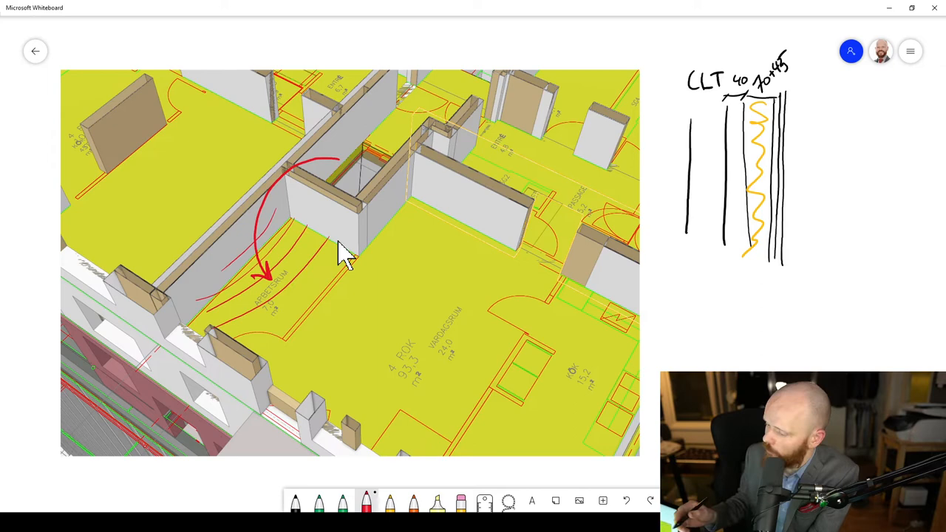
mouse_move(232, 266)
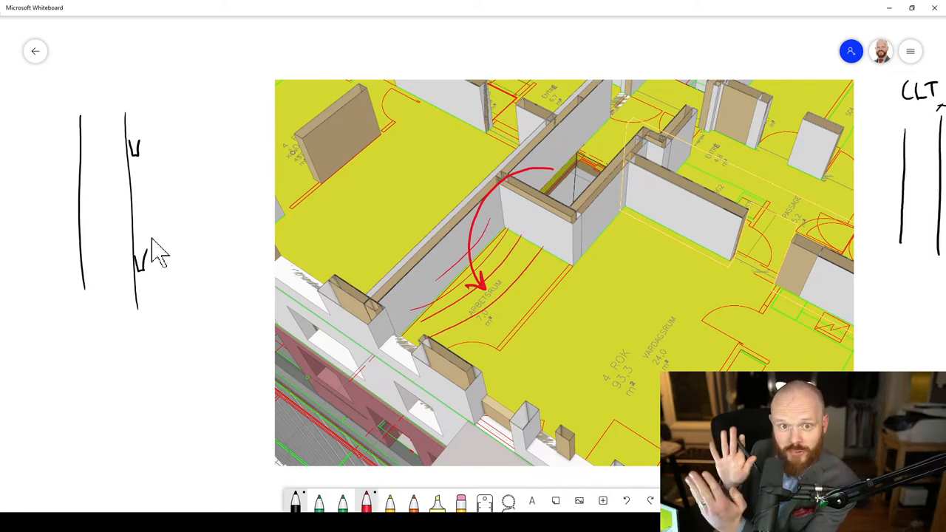
mouse_move(148, 130)
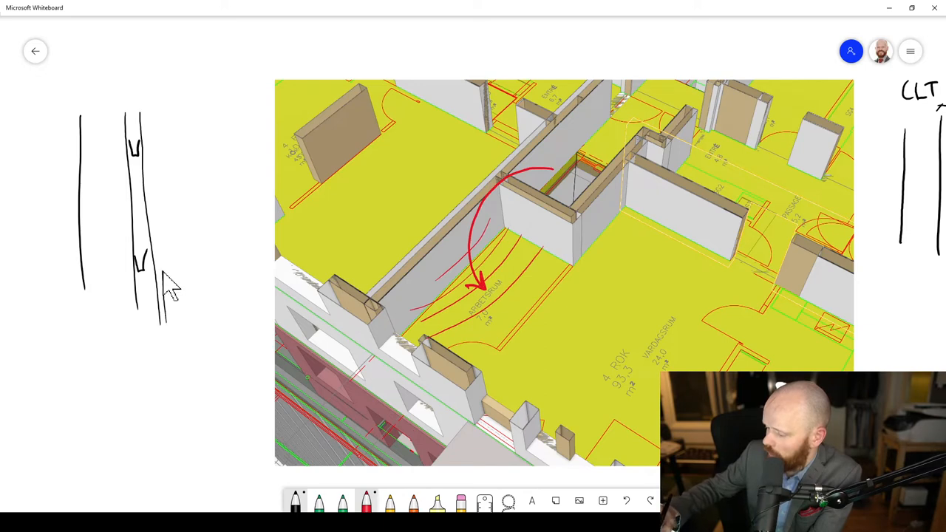
- Draw extra layer lines on the left section and write 25 ac. Profile and CLT
drag(173, 288, 151, 96)
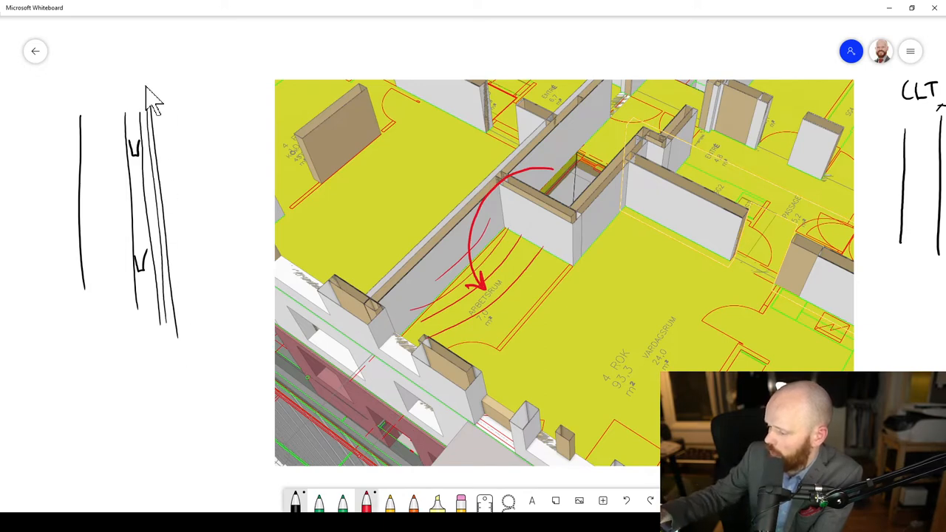
drag(144, 82, 177, 82)
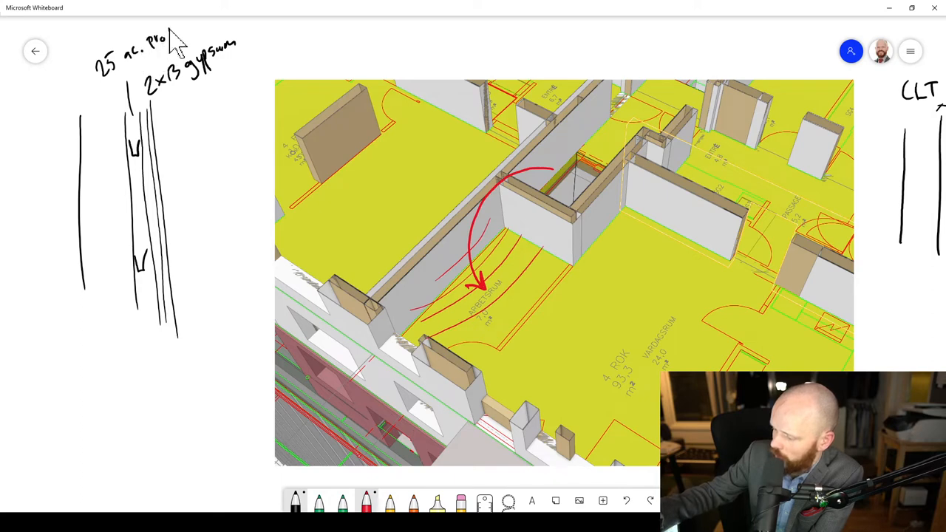
drag(166, 40, 189, 37)
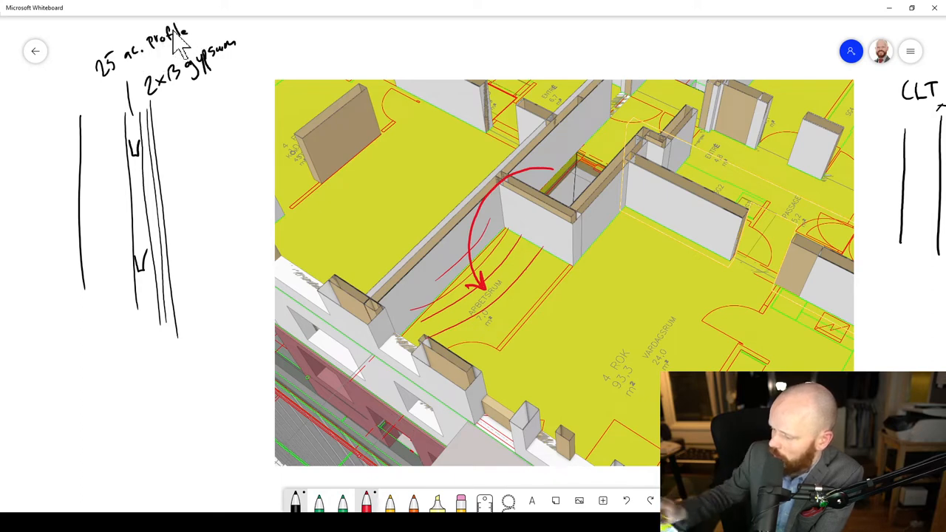
text(CLT)
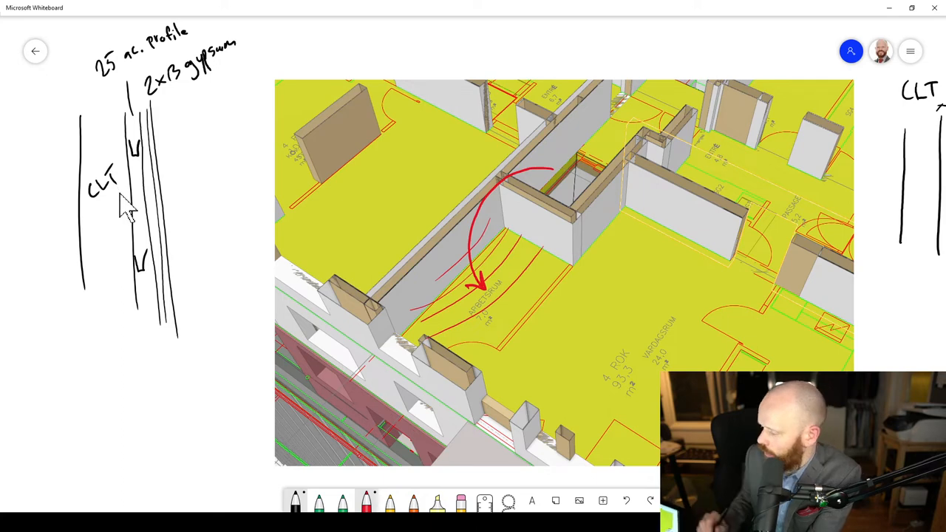
mouse_move(405, 379)
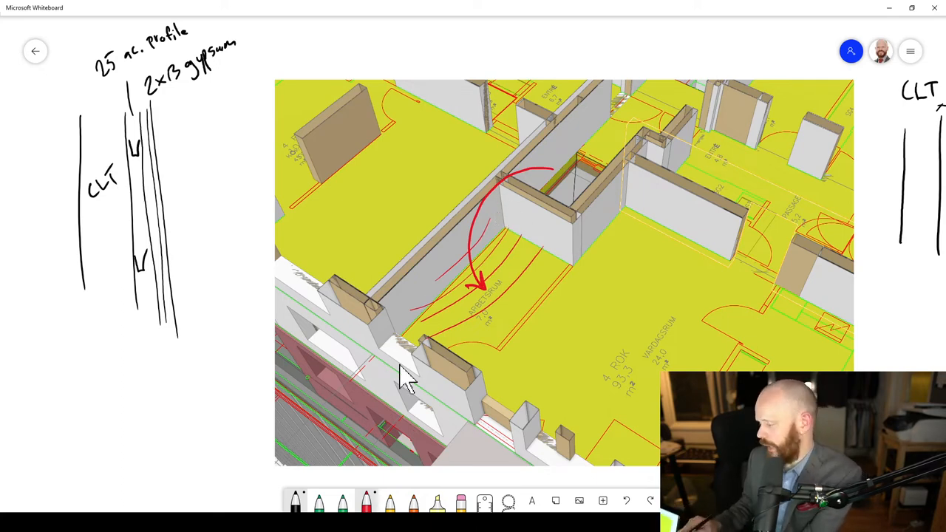
mouse_move(639, 178)
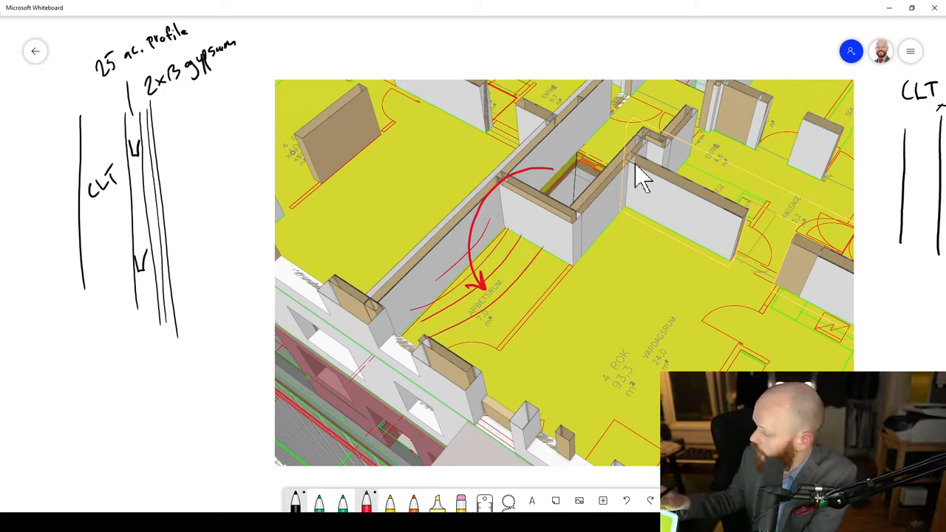
mouse_move(643, 181)
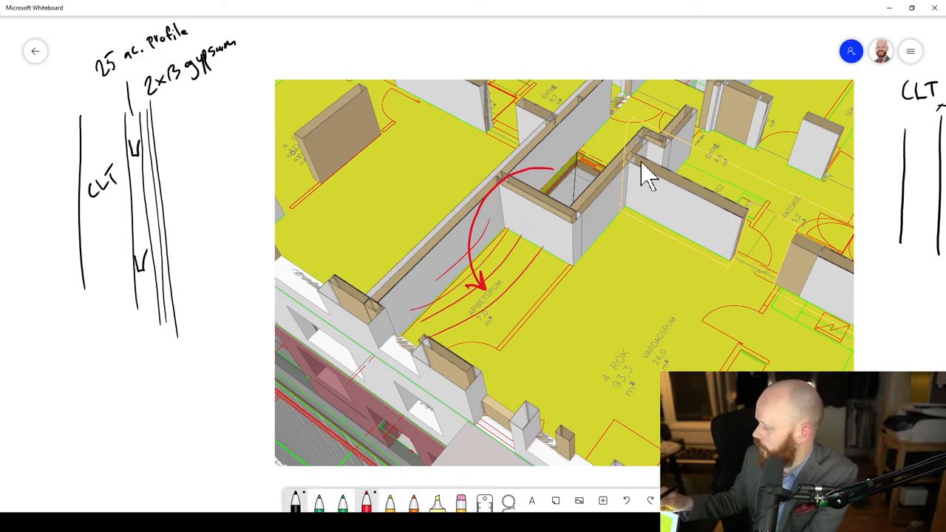
mouse_move(713, 188)
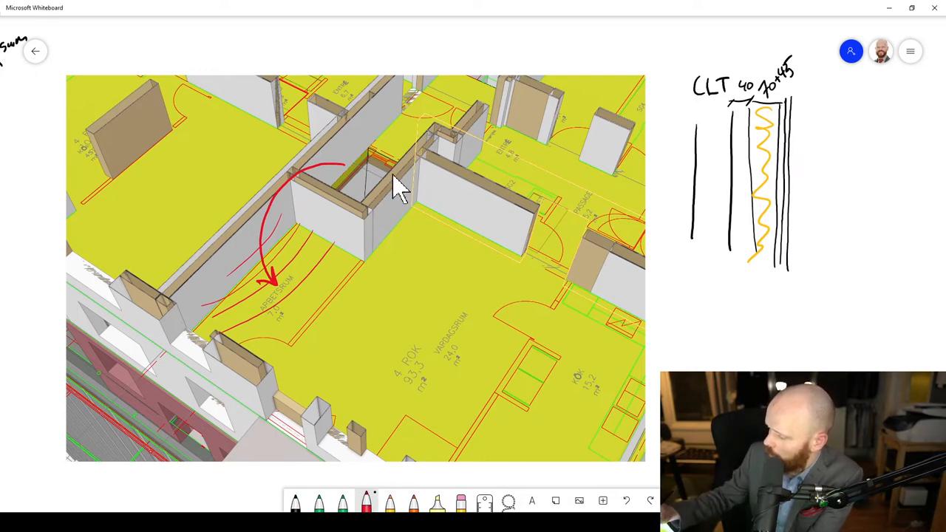
mouse_move(419, 144)
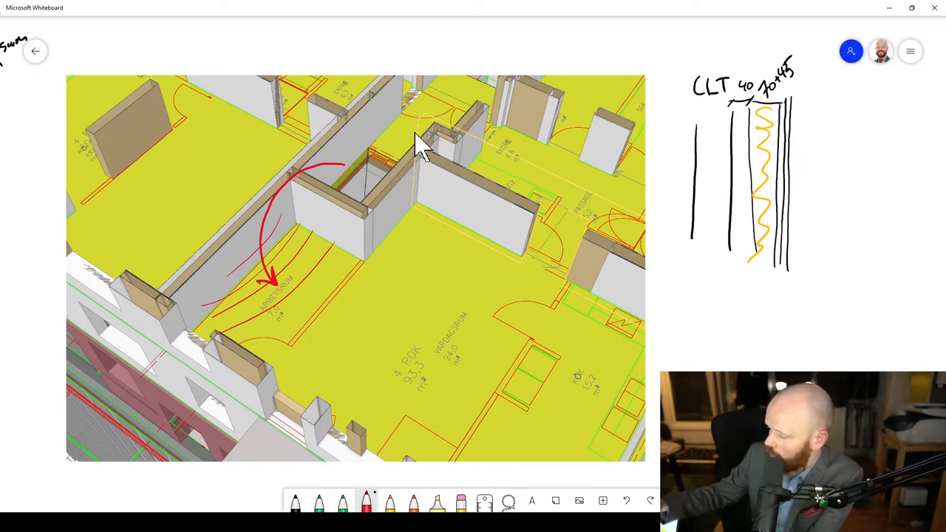
mouse_move(417, 166)
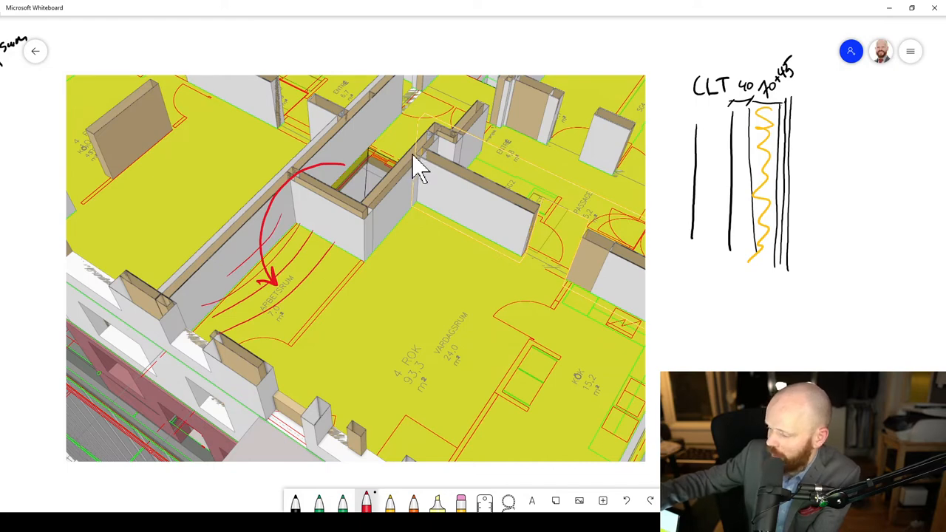
- Draw a red arrow with ripple lines over the right wall and a green junction strip
drag(403, 156, 473, 214)
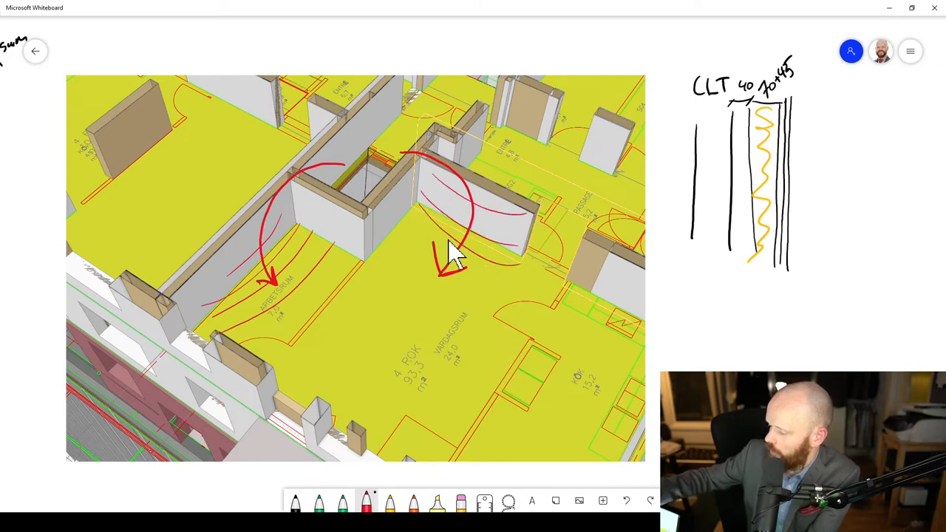
drag(454, 255, 447, 274)
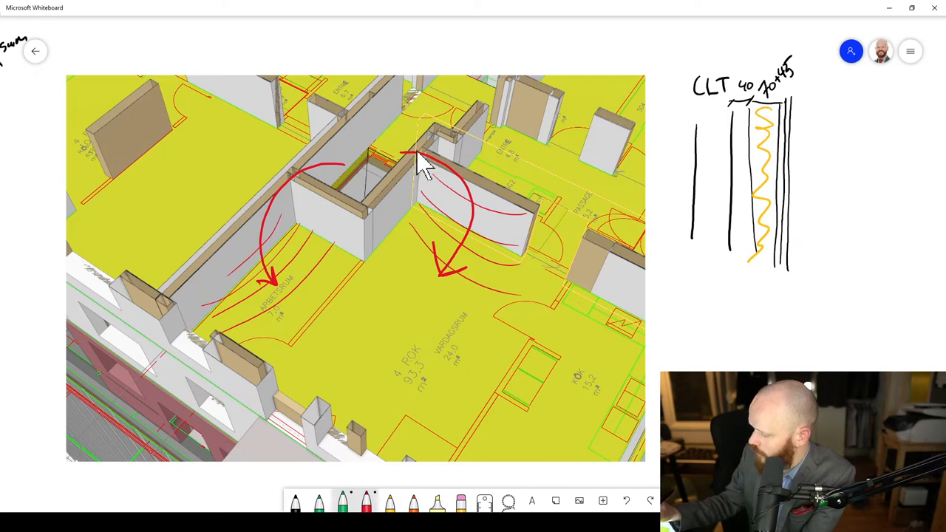
mouse_move(427, 171)
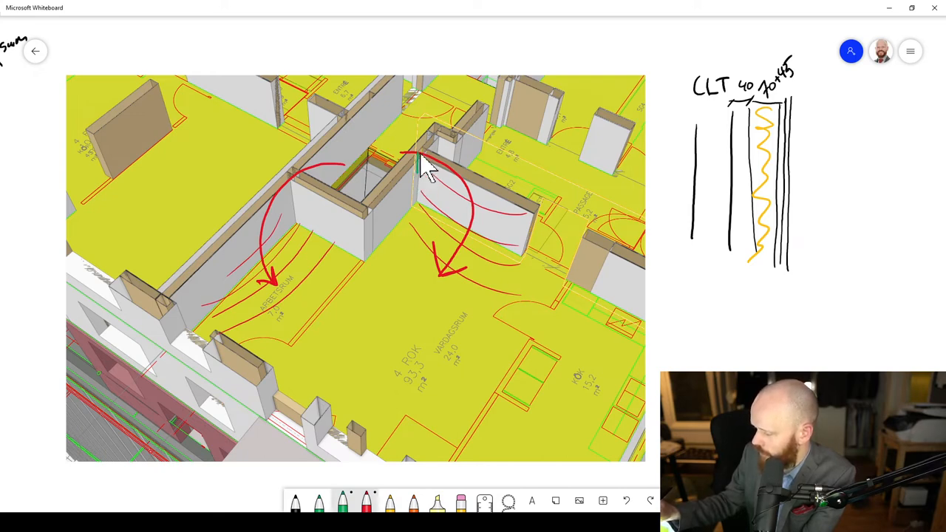
drag(419, 151, 419, 192)
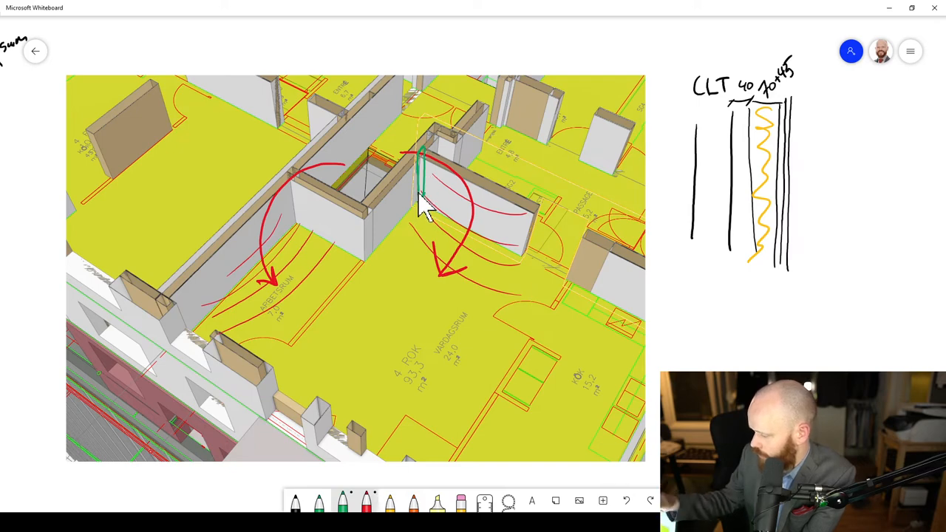
mouse_move(429, 196)
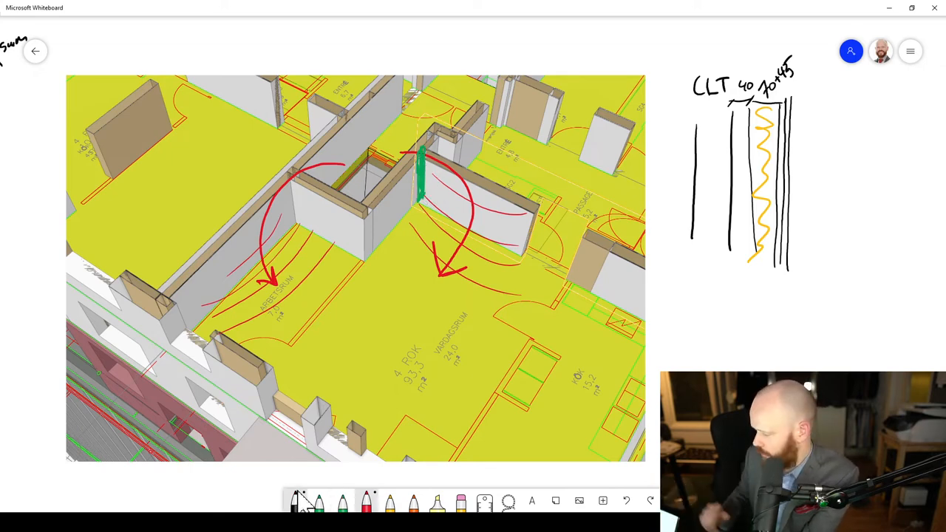
mouse_move(691, 303)
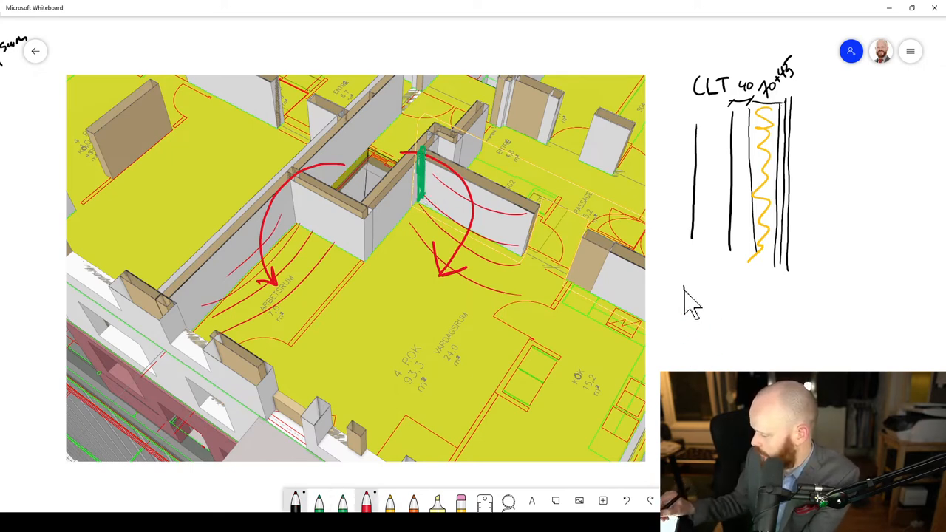
- Sketch a T-junction below the wall section with its joint and sound paths
drag(683, 285, 720, 373)
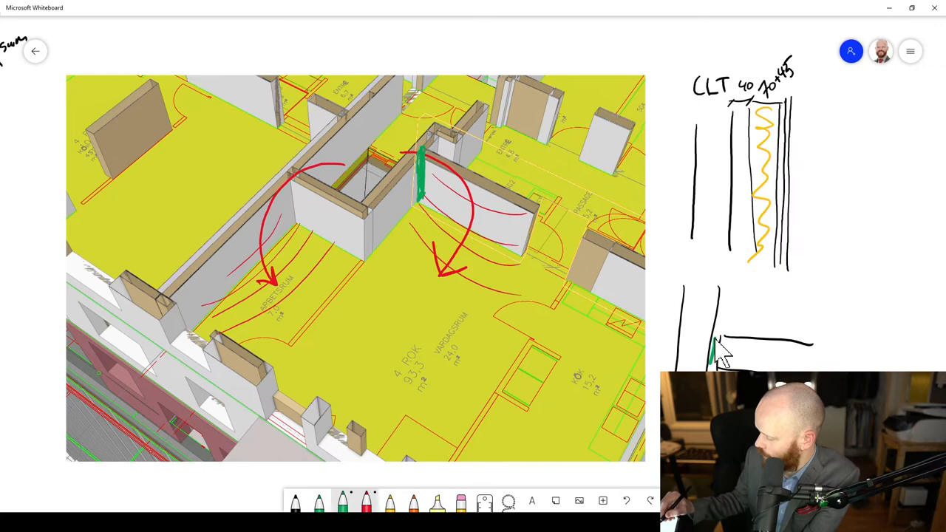
drag(715, 343, 712, 362)
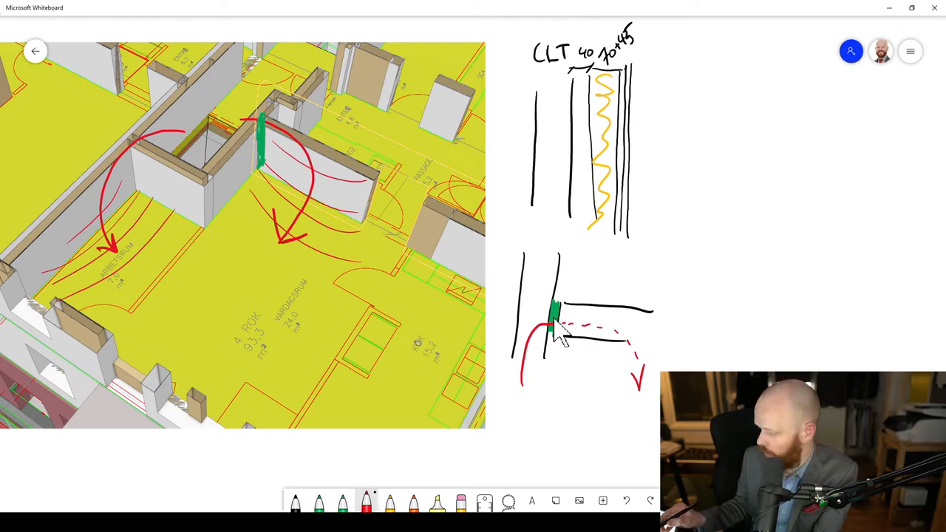
mouse_move(580, 295)
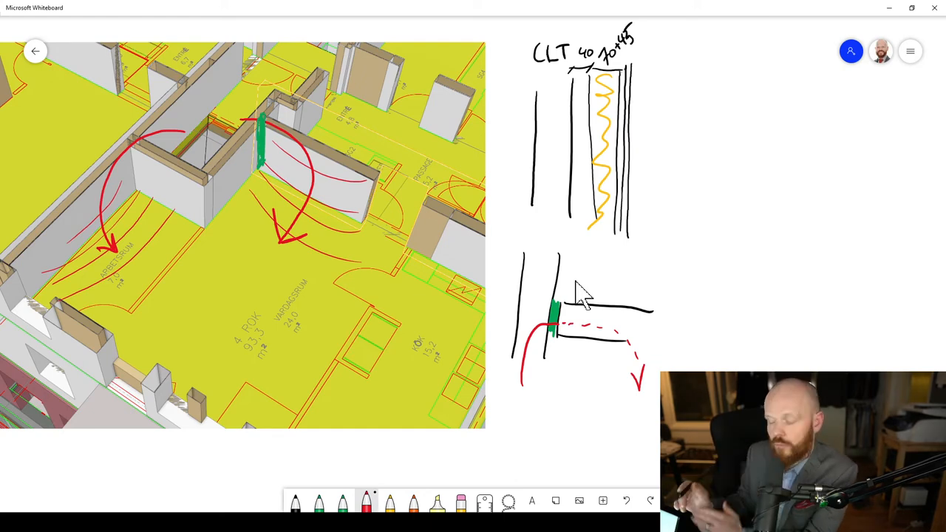
mouse_move(676, 366)
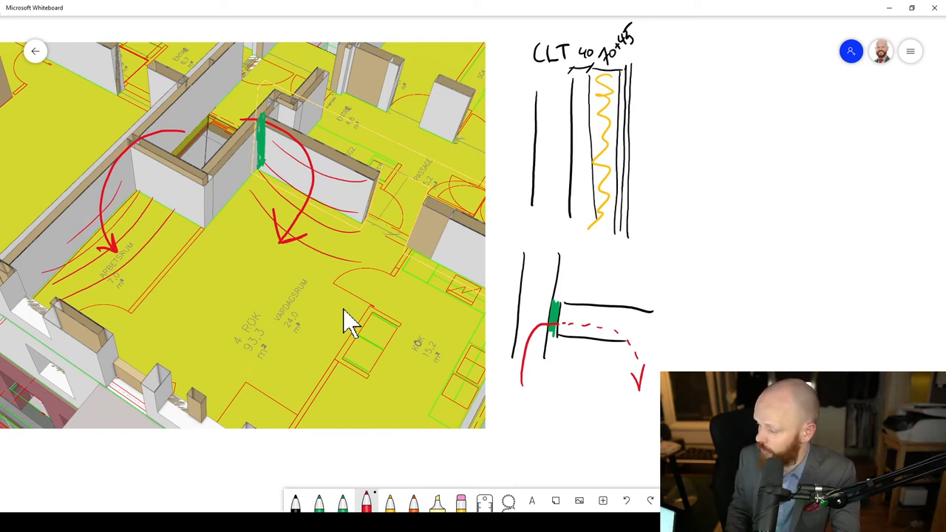
mouse_move(561, 251)
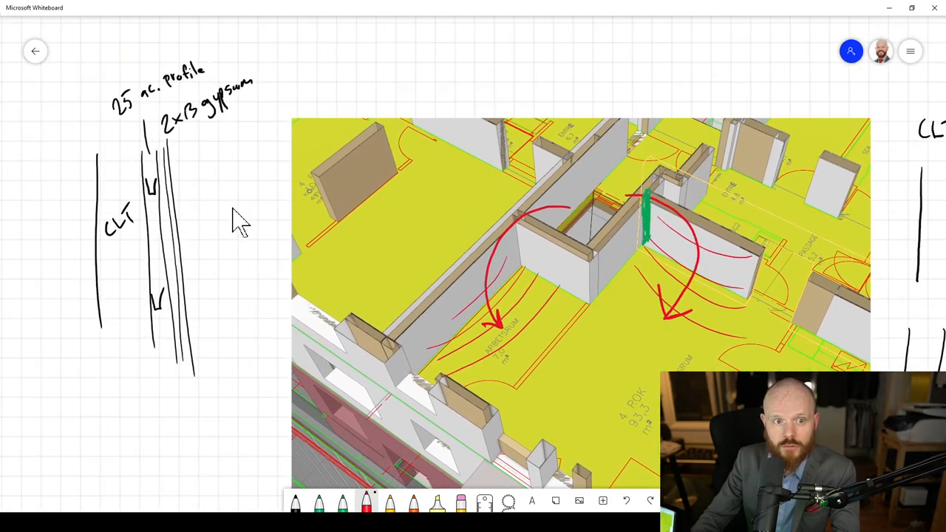
mouse_move(162, 244)
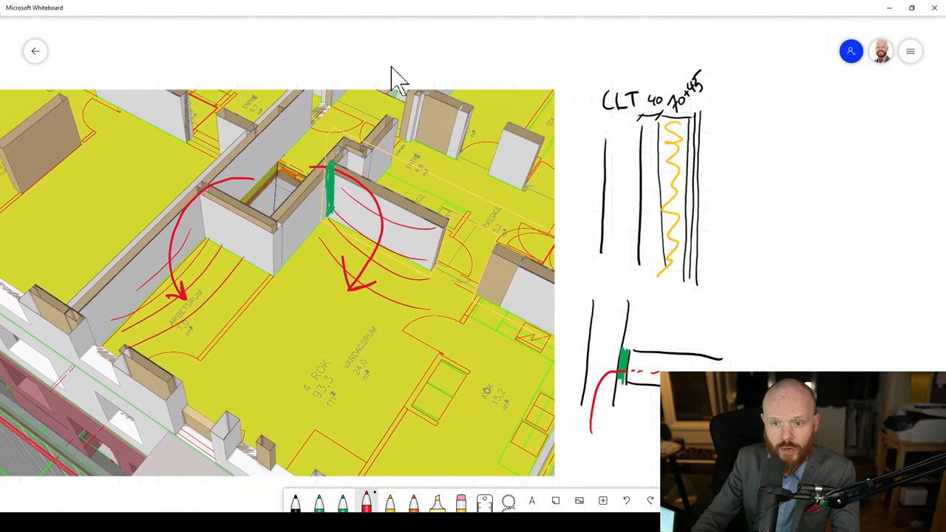
mouse_move(672, 159)
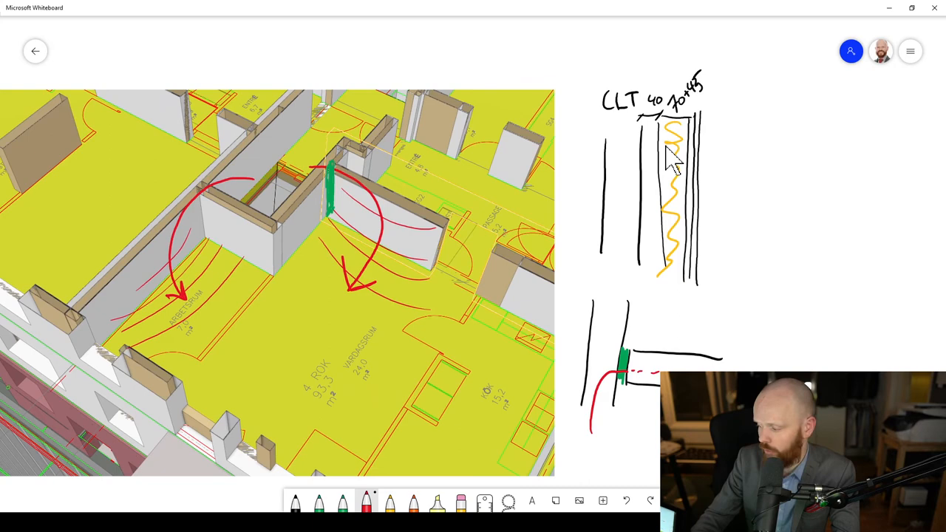
mouse_move(565, 174)
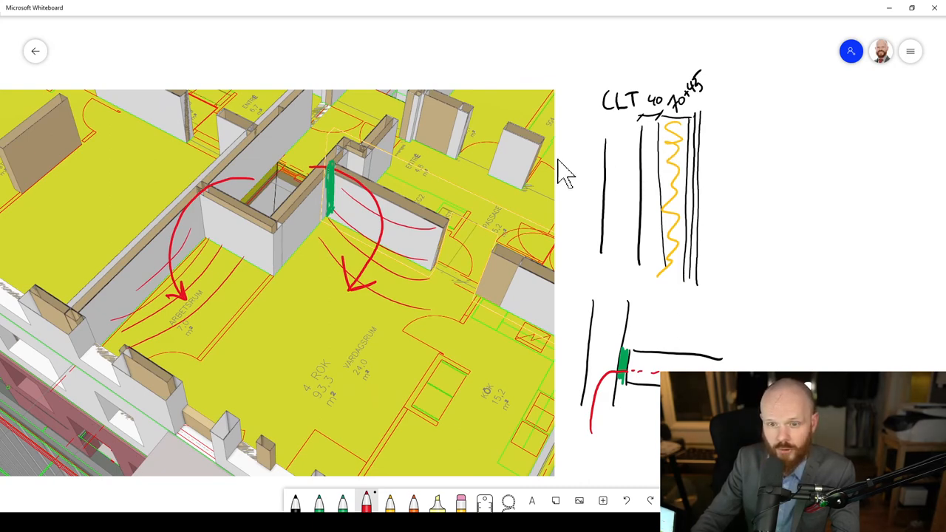
mouse_move(721, 192)
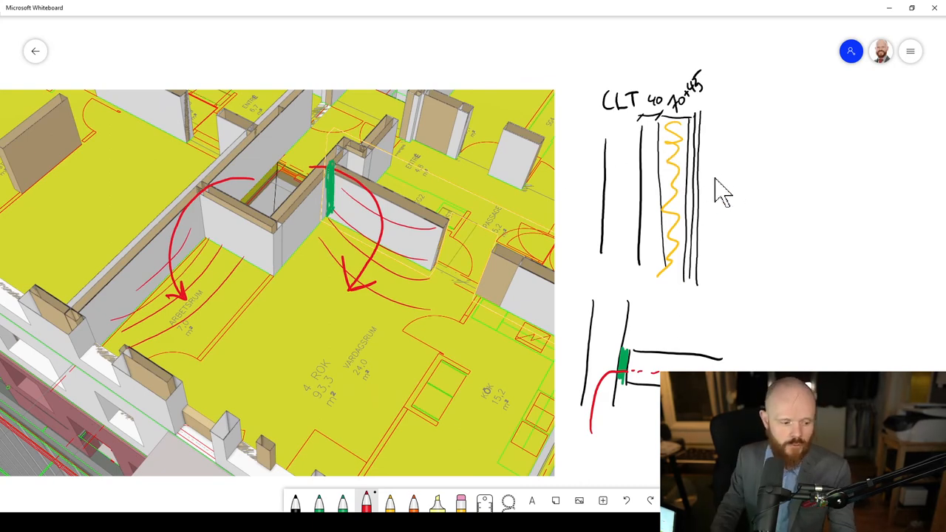